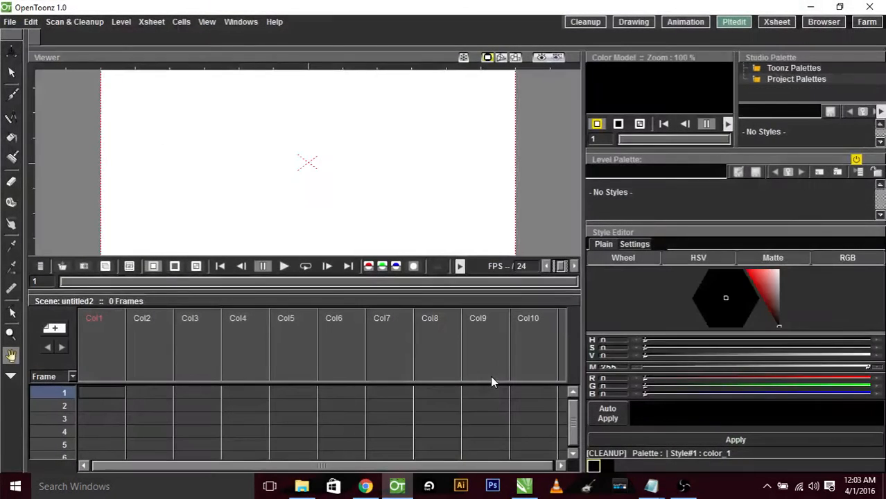
Draw the head in Col1 and a circle mouth in Col2, then go to the Animation room.
{"action": "left_click", "coordinate": [632, 22]}
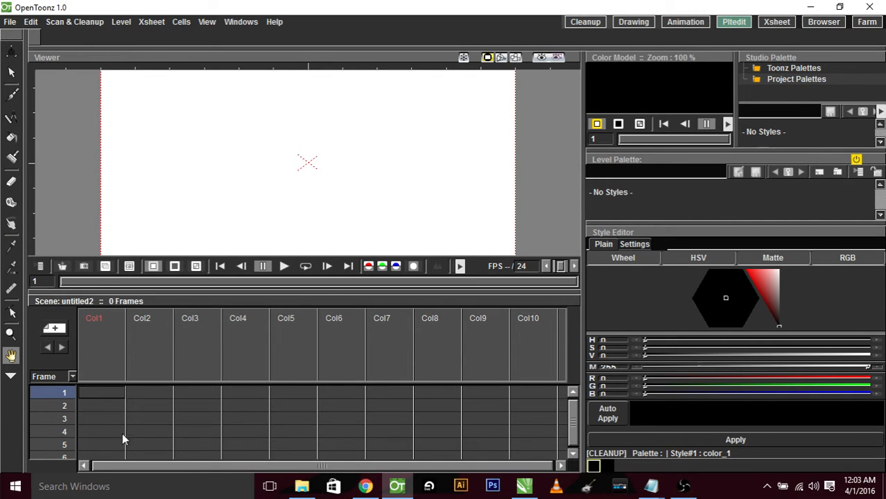
{"action": "left_click", "coordinate": [103, 344]}
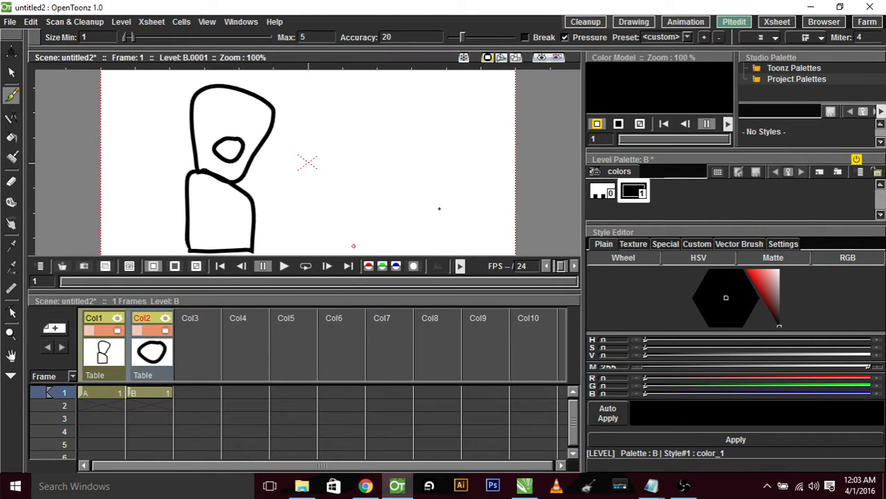
{"action": "left_click", "coordinate": [685, 22]}
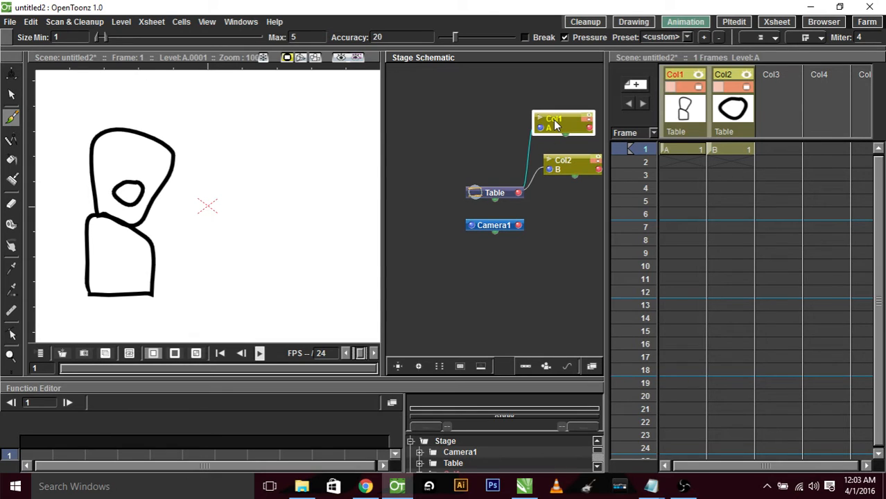
Connect Col2's parent port to the Col1 node in the Stage Schematic.
{"action": "left_click", "coordinate": [571, 164]}
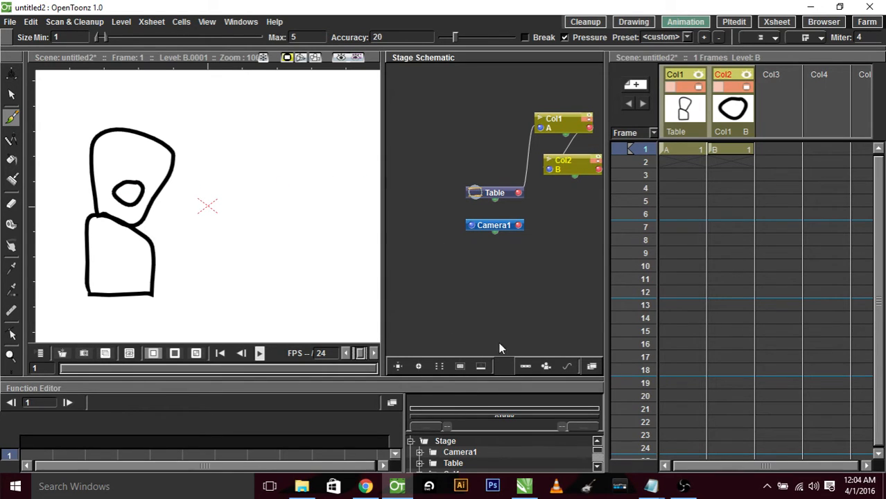
{"action": "mouse_move", "coordinate": [603, 128]}
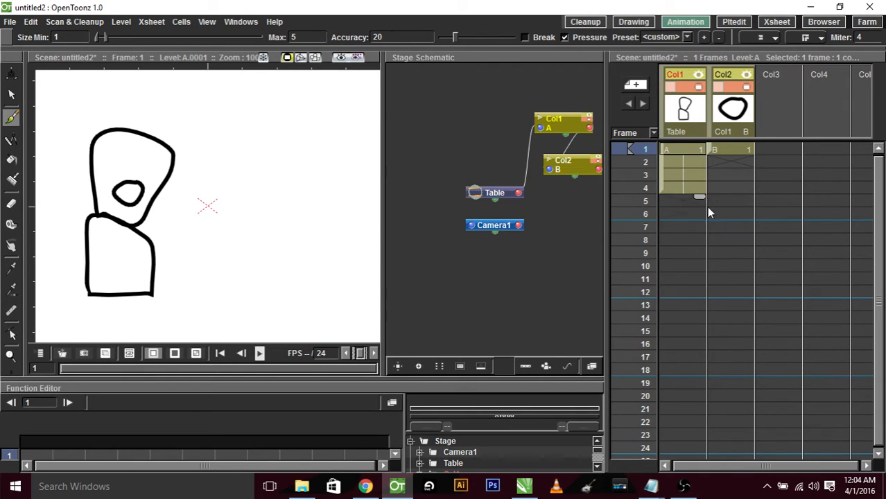
Extend Col1 and Col2 to frame 12 in the Xsheet and enter the Drawing room.
{"action": "left_click_drag", "start_coordinate": [682, 150], "coordinate": [682, 291]}
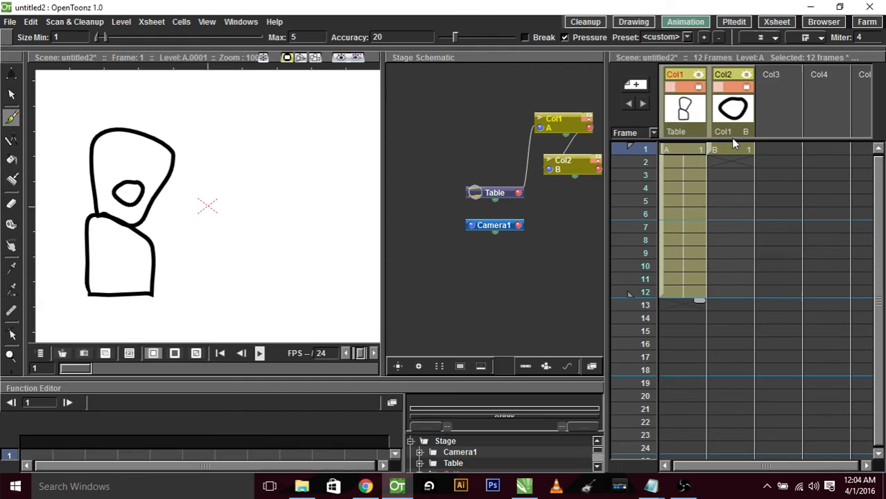
{"action": "left_click", "coordinate": [732, 150]}
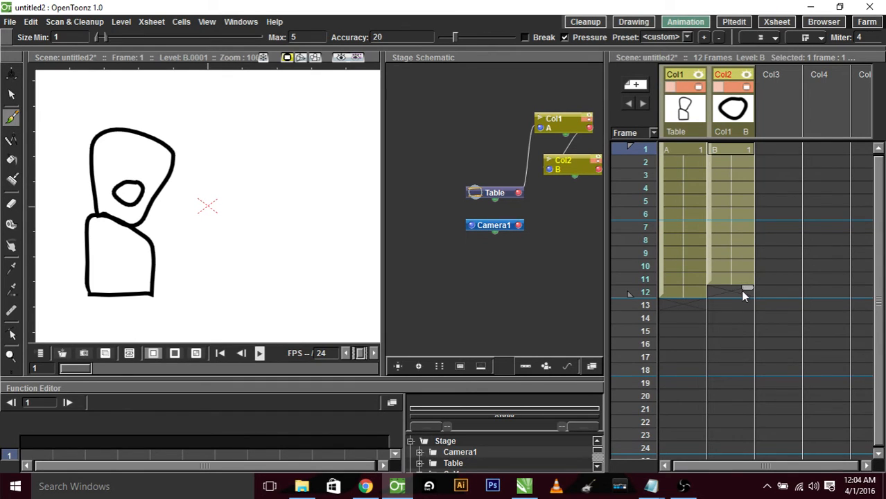
{"action": "left_click", "coordinate": [742, 291]}
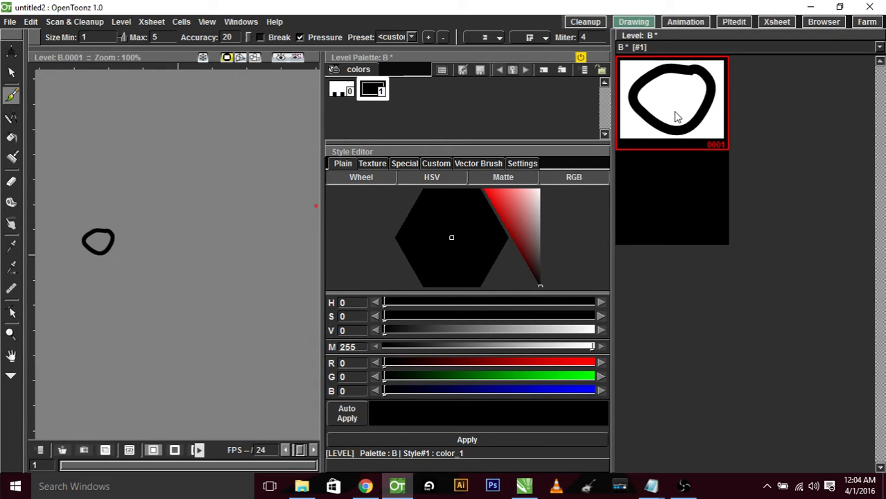
Duplicate the round mouth and redraw copy 0002 as a straight closed-mouth line.
{"action": "right_click", "coordinate": [670, 100]}
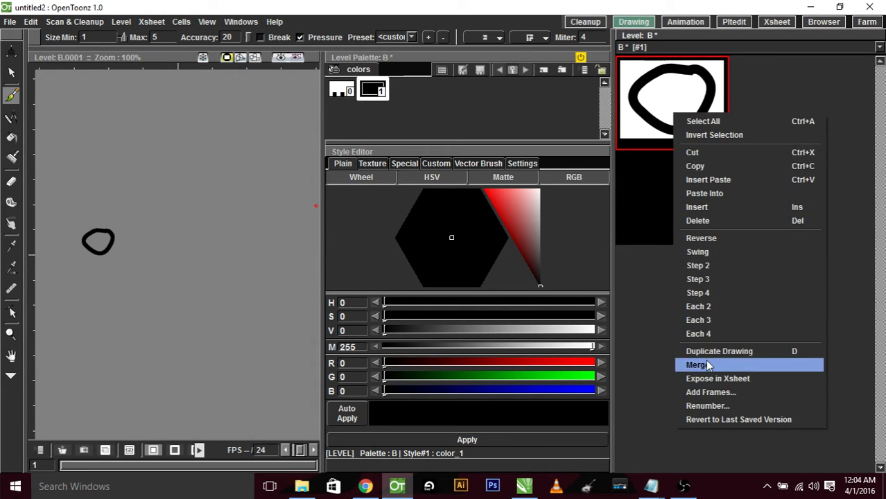
{"action": "left_click", "coordinate": [718, 351]}
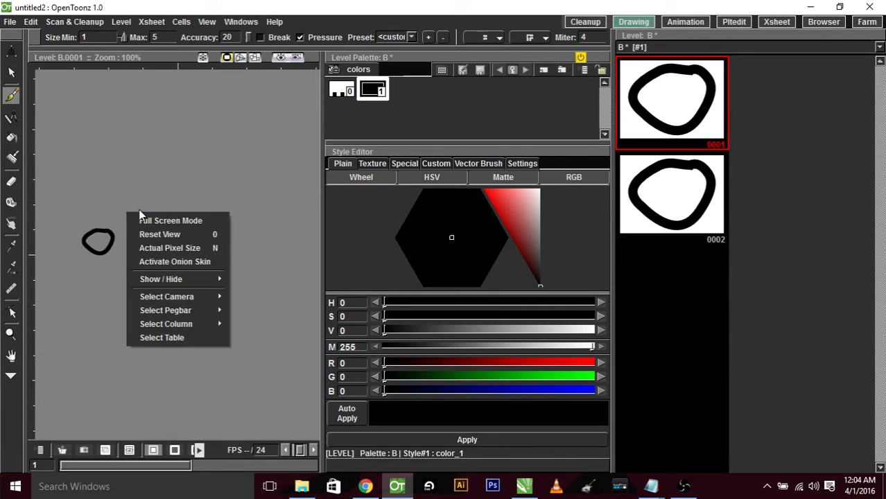
{"action": "left_click", "coordinate": [103, 167]}
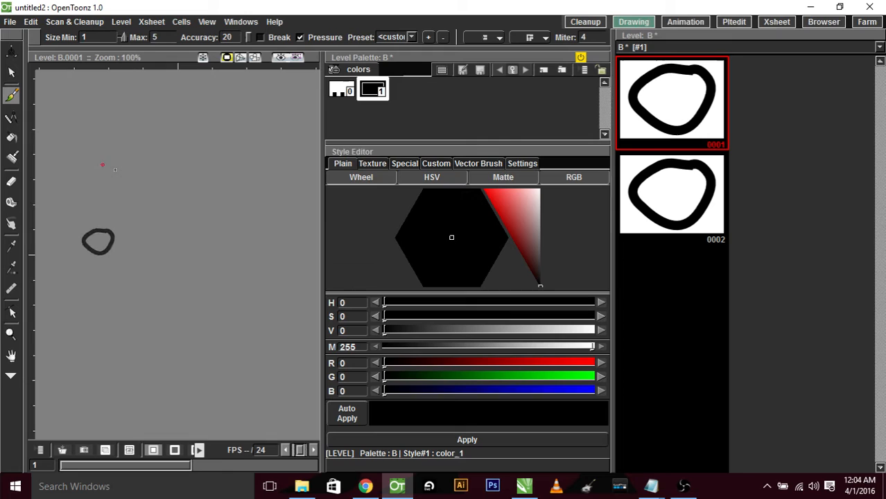
{"action": "left_click", "coordinate": [671, 197]}
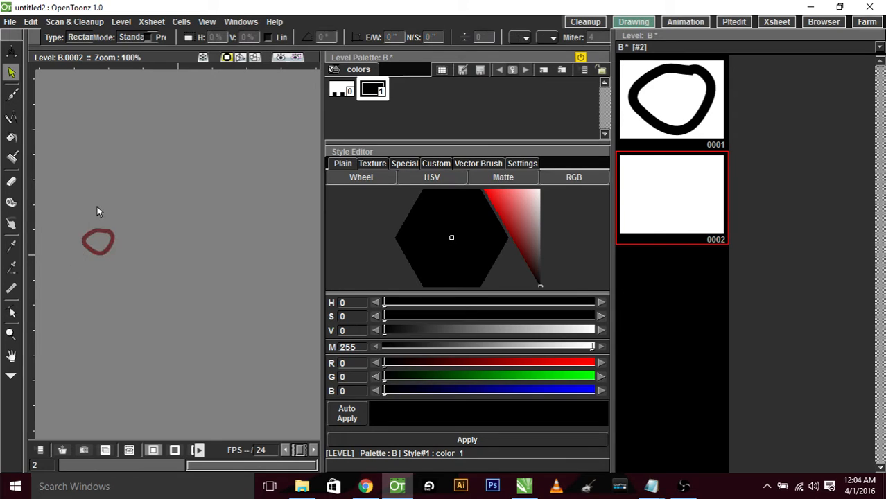
{"action": "left_click", "coordinate": [11, 95]}
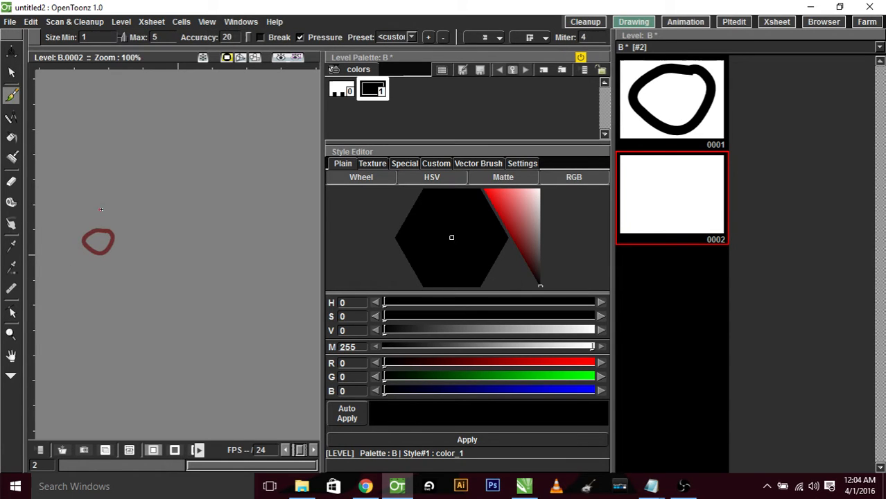
{"action": "left_click_drag", "start_coordinate": [83, 242], "coordinate": [114, 241]}
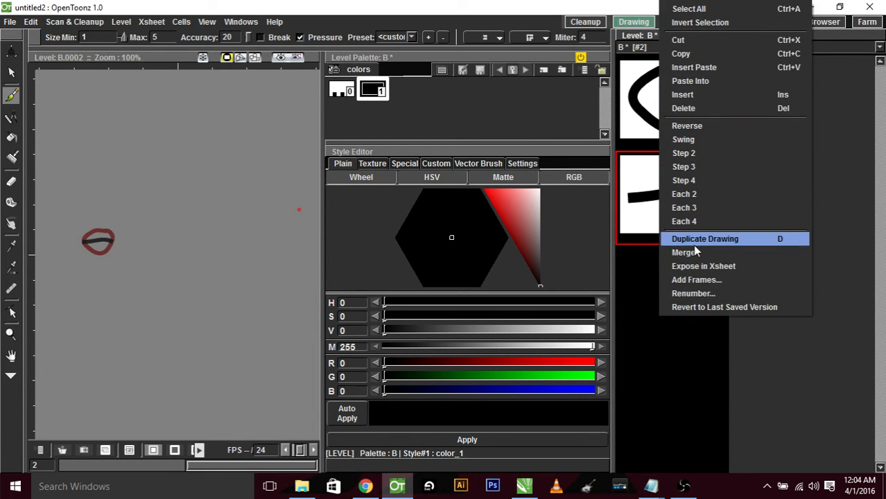
Duplicate the mouth drawing again and redraw the copy as teeth.
{"action": "left_click", "coordinate": [704, 239]}
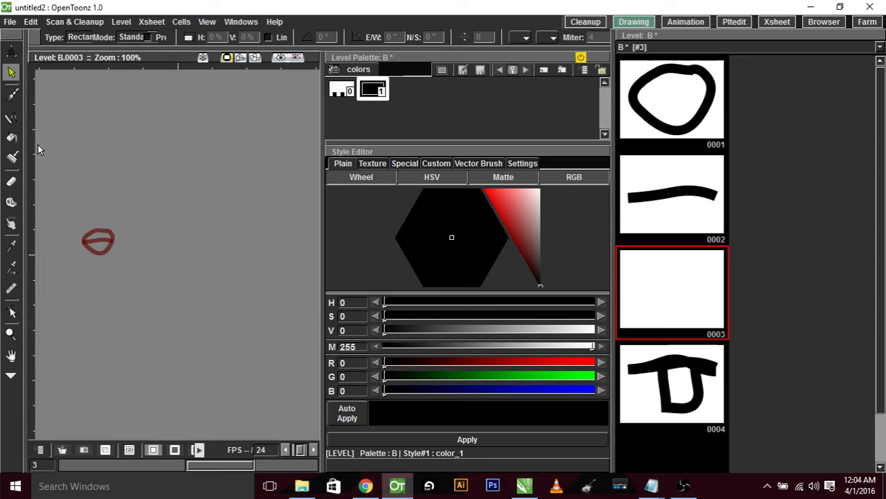
{"action": "left_click", "coordinate": [11, 94]}
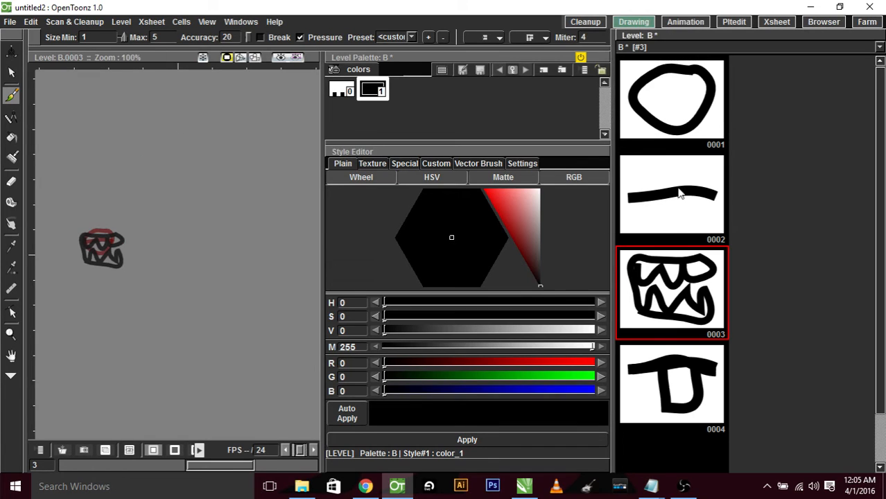
{"action": "mouse_move", "coordinate": [658, 112]}
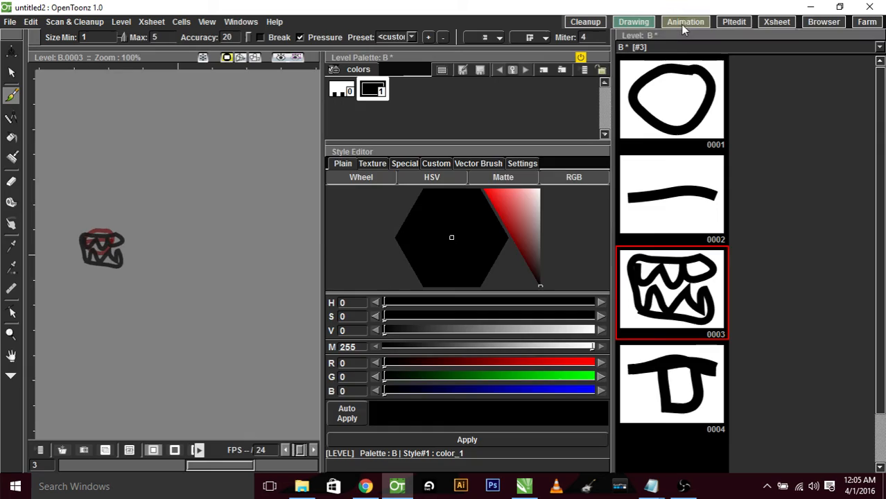
In the Xsheet set the mouth column to drawing 2 at frame 3.
{"action": "left_click", "coordinate": [684, 22]}
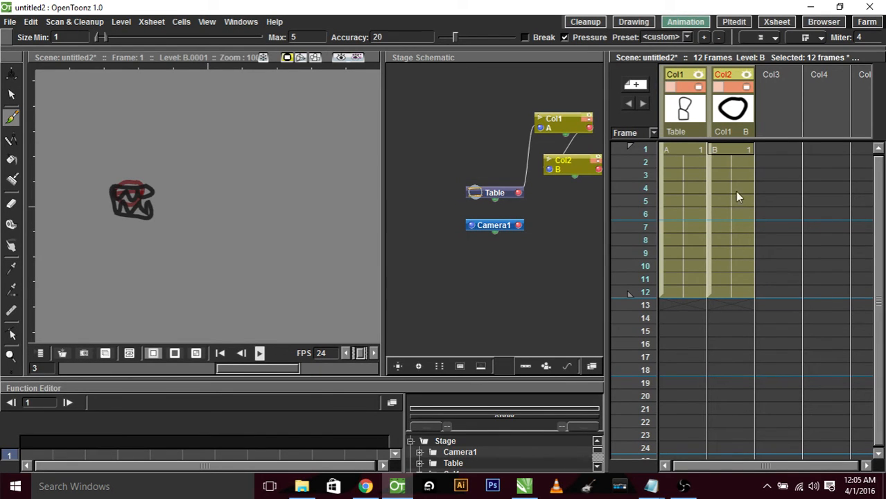
{"action": "left_click", "coordinate": [729, 161]}
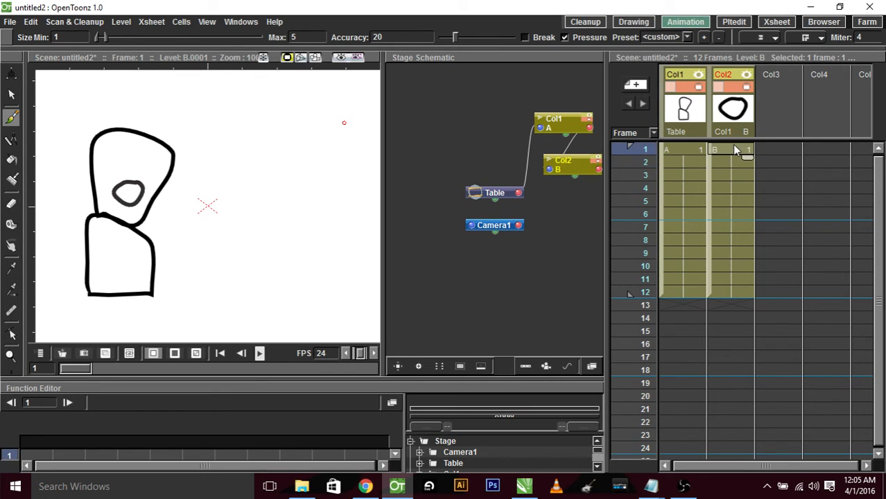
{"action": "left_click", "coordinate": [728, 175]}
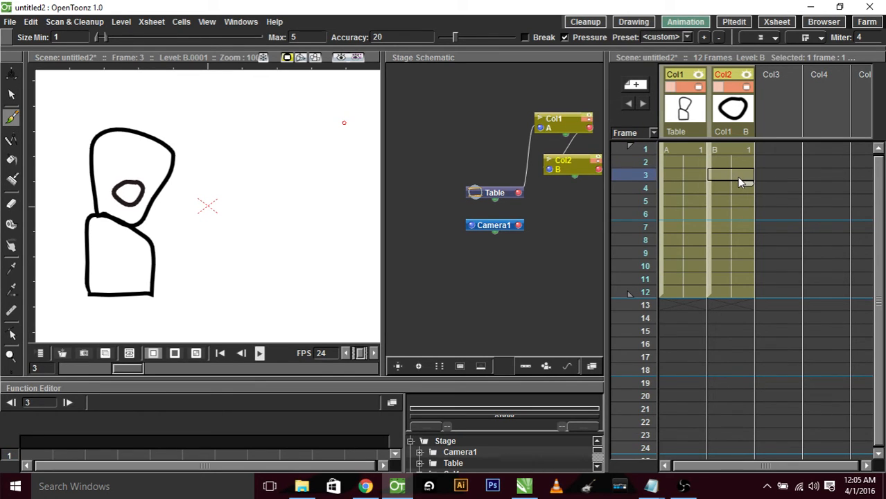
{"action": "left_click", "coordinate": [728, 175]}
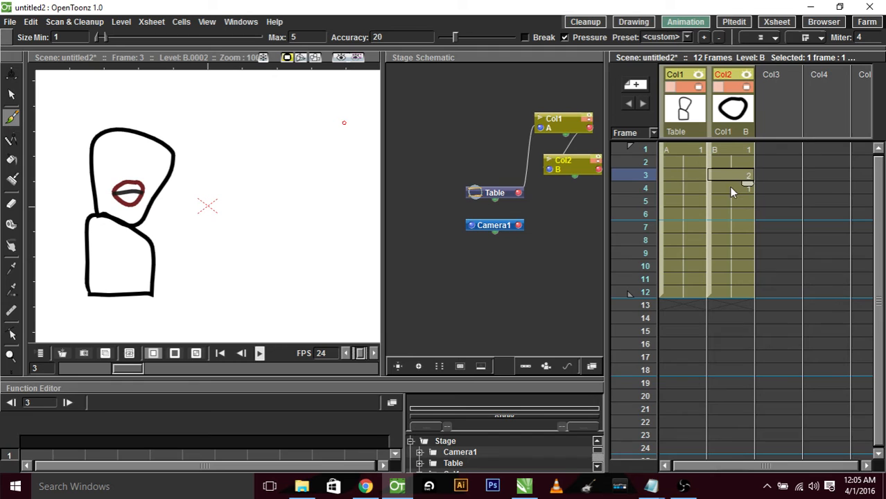
{"action": "mouse_move", "coordinate": [632, 22]}
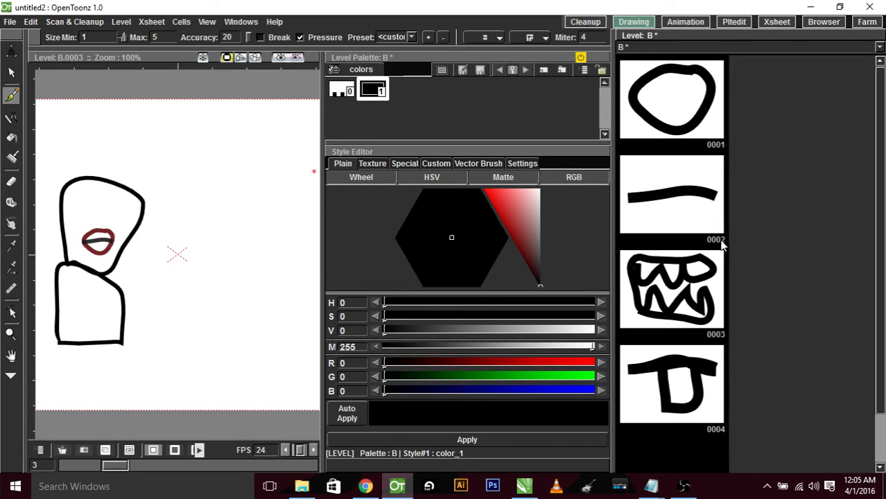
{"action": "mouse_move", "coordinate": [712, 75]}
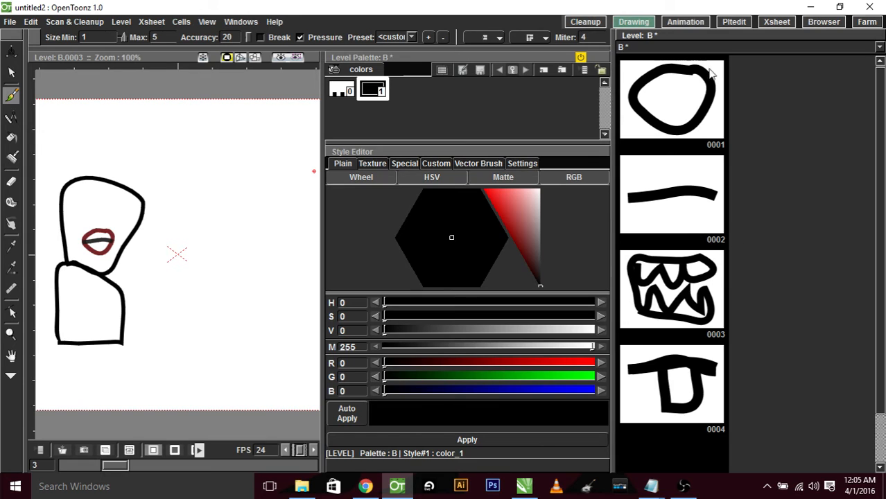
Set drawing 3 at frame 6 and drawing 4 at frame 9 in the mouth column.
{"action": "left_click", "coordinate": [685, 23]}
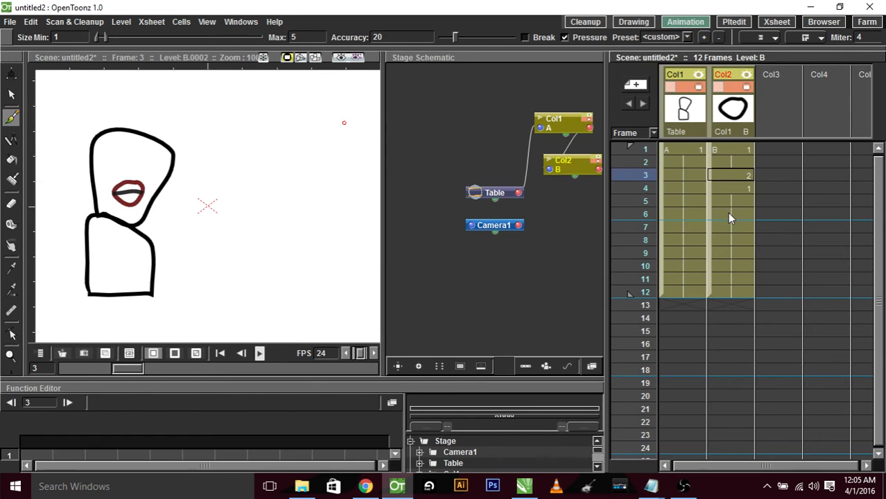
{"action": "left_click", "coordinate": [720, 214]}
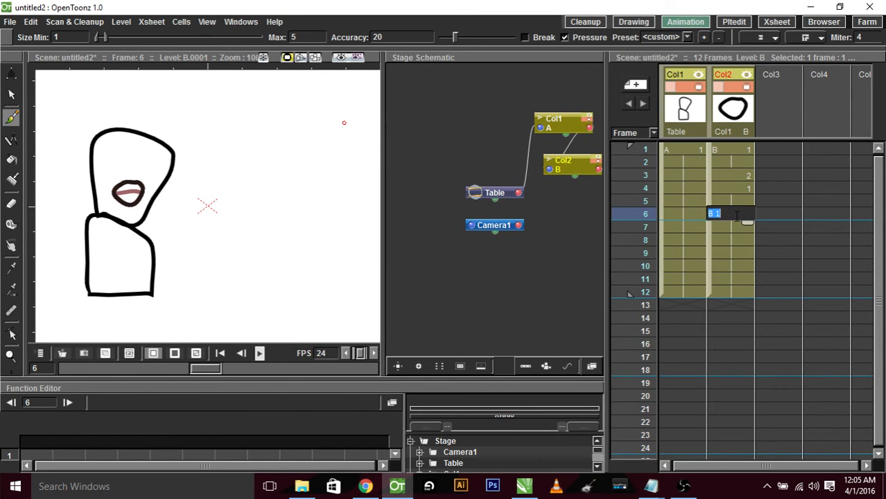
{"action": "type", "text": "3"}
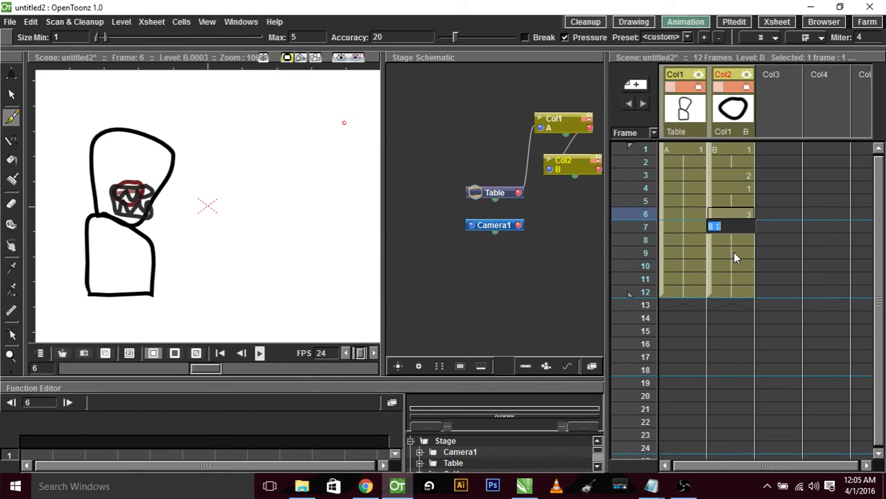
{"action": "left_click", "coordinate": [728, 252]}
{"action": "type", "text": "4"}
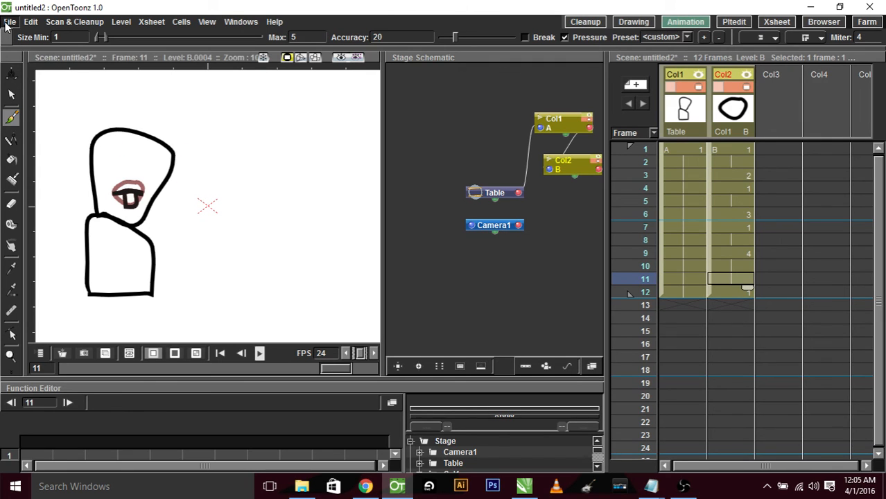
{"action": "left_click", "coordinate": [11, 22]}
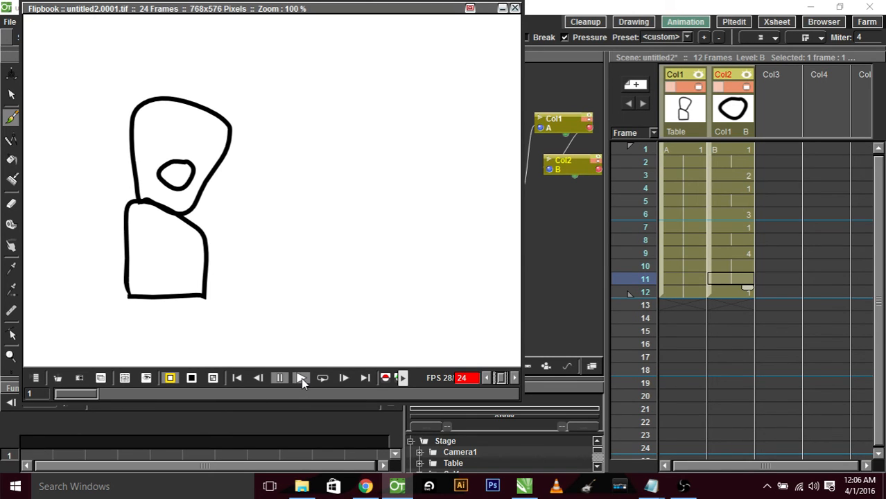
{"action": "left_click", "coordinate": [280, 377]}
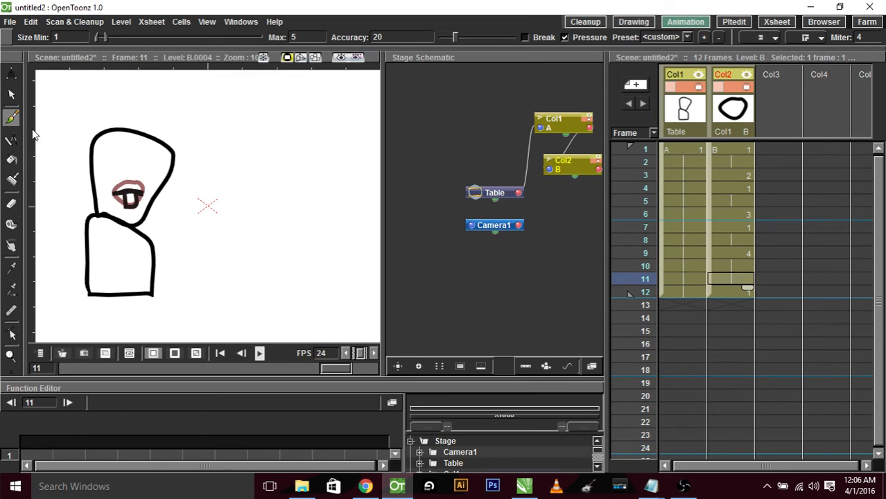
Key the head's position at frame 1, drag it right at frame 12, and launch Preview.
{"action": "left_click", "coordinate": [11, 94]}
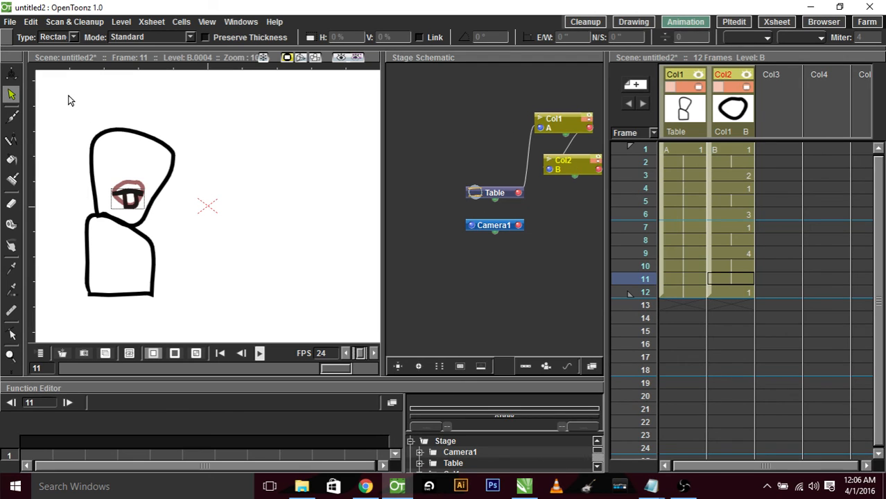
{"action": "mouse_move", "coordinate": [679, 127]}
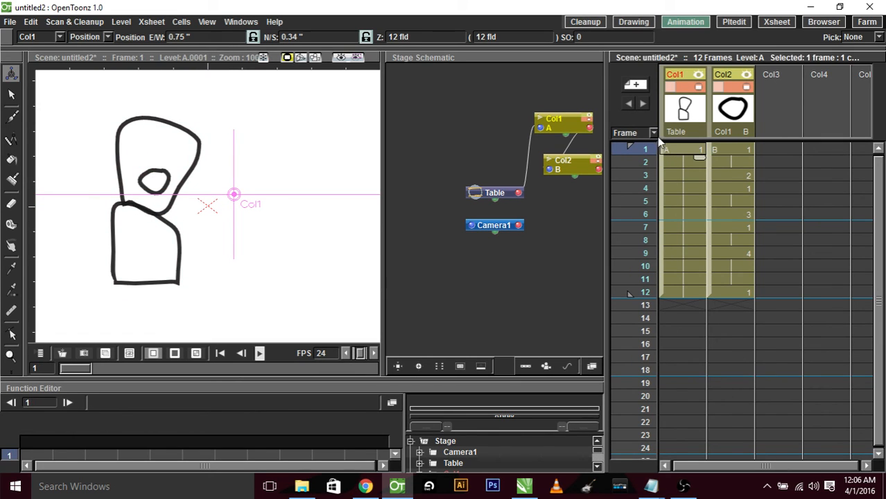
{"action": "left_click_drag", "start_coordinate": [232, 194], "coordinate": [363, 230]}
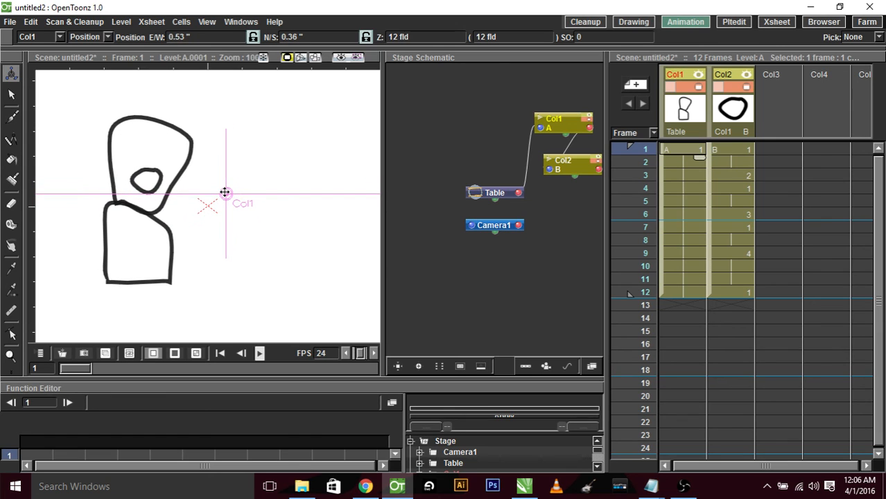
{"action": "left_click", "coordinate": [645, 291]}
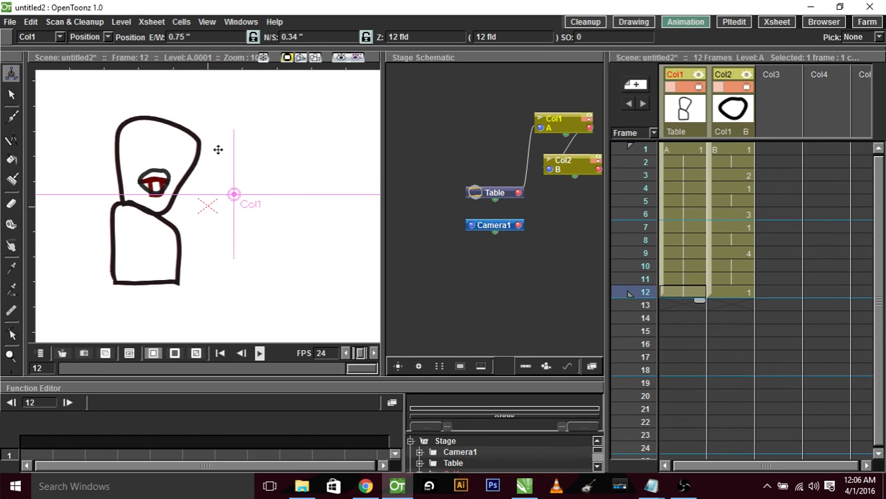
{"action": "left_click_drag", "start_coordinate": [233, 194], "coordinate": [359, 239]}
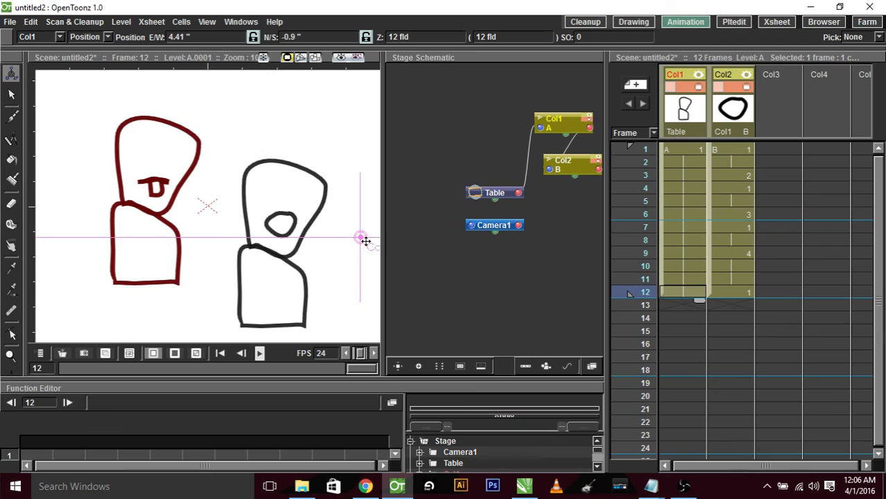
{"action": "left_click_drag", "start_coordinate": [359, 238], "coordinate": [371, 244]}
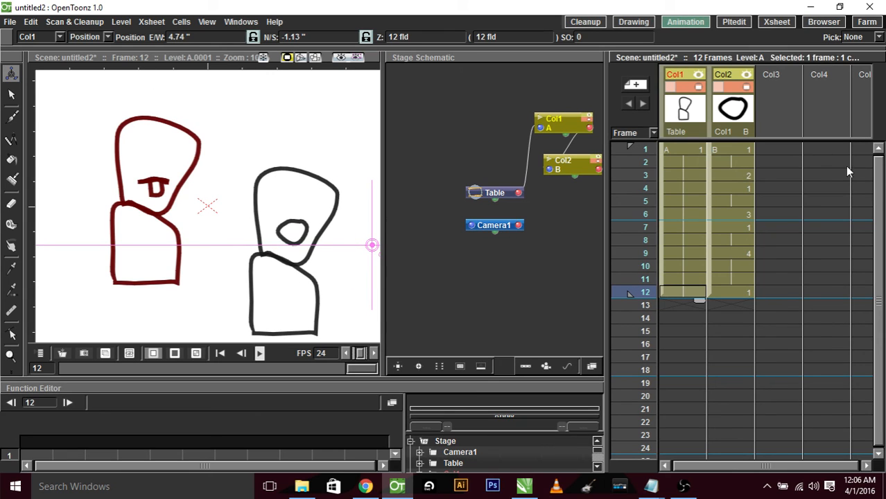
{"action": "right_click", "coordinate": [243, 137]}
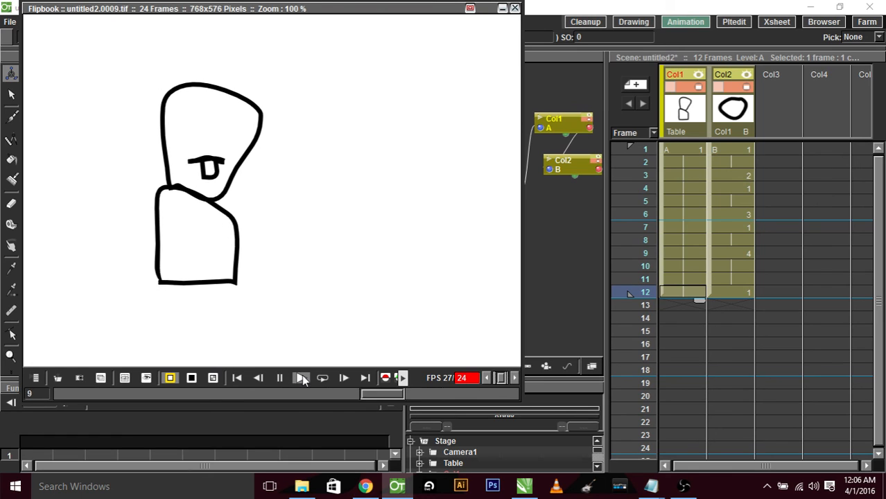
{"action": "left_click", "coordinate": [280, 377]}
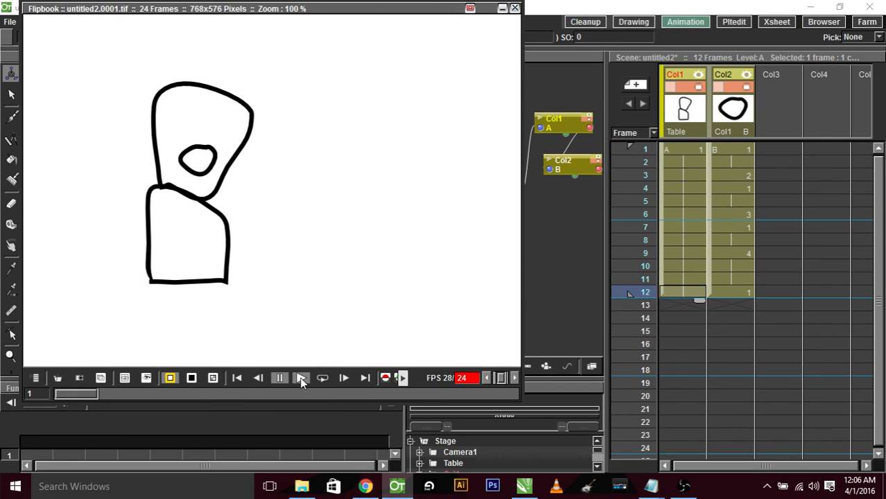
{"action": "left_click", "coordinate": [301, 377]}
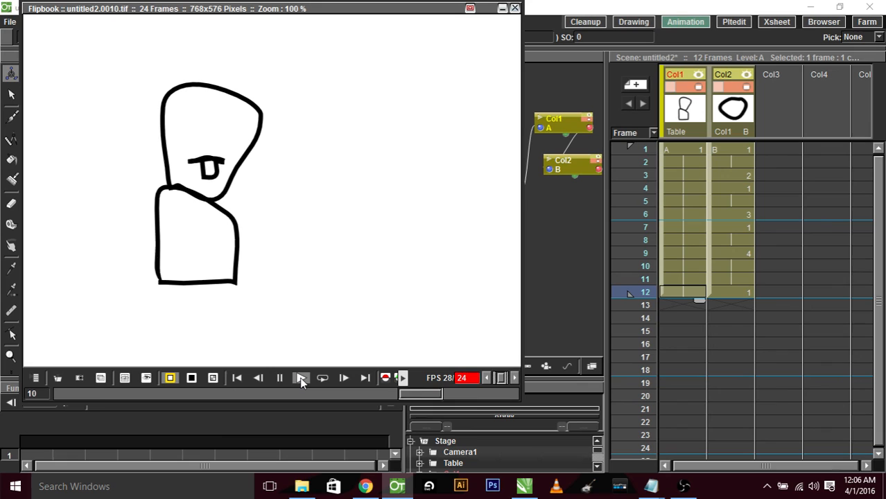
{"action": "left_click", "coordinate": [299, 378]}
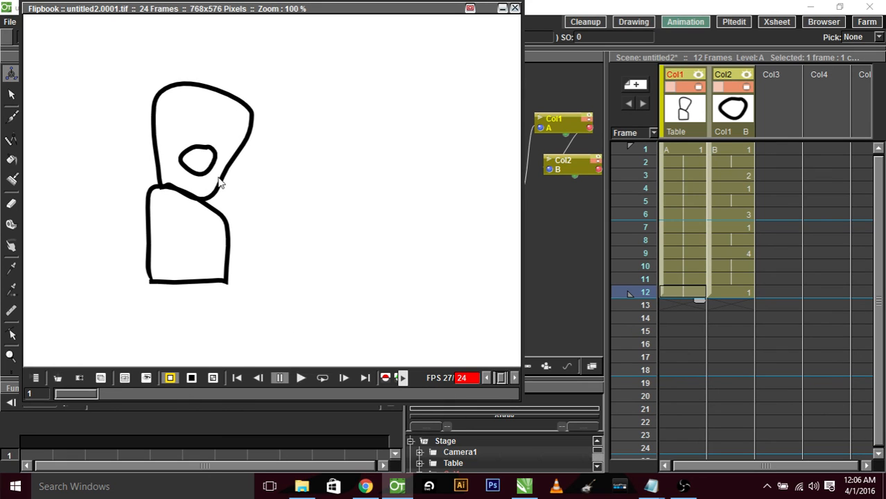
{"action": "mouse_move", "coordinate": [524, 31]}
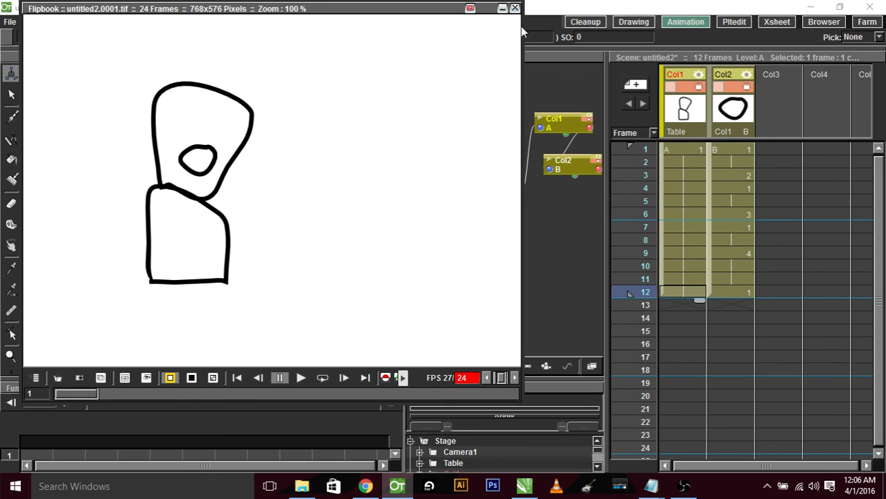